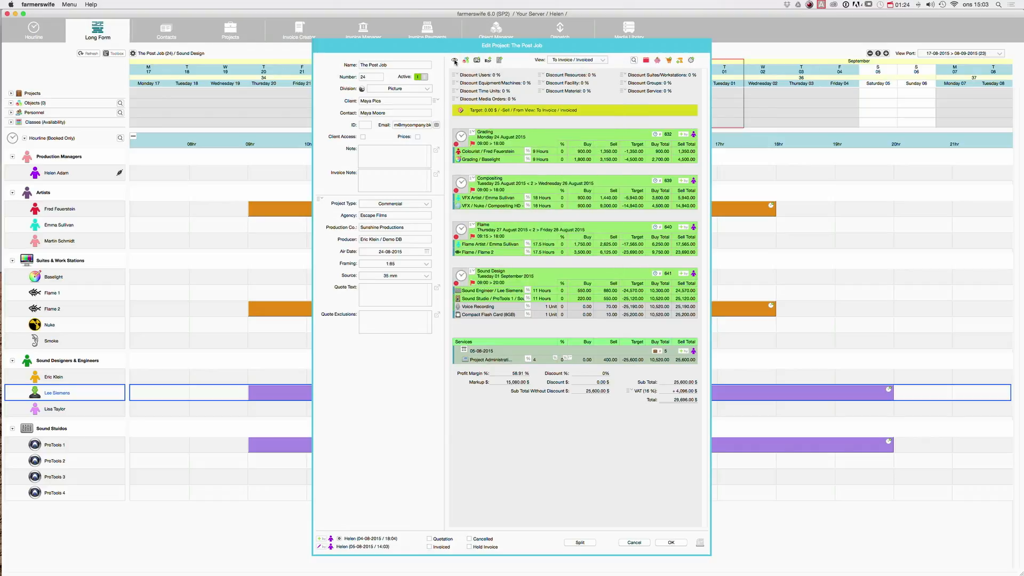
Show the price agreements list in The Post Job project window.
click(454, 59)
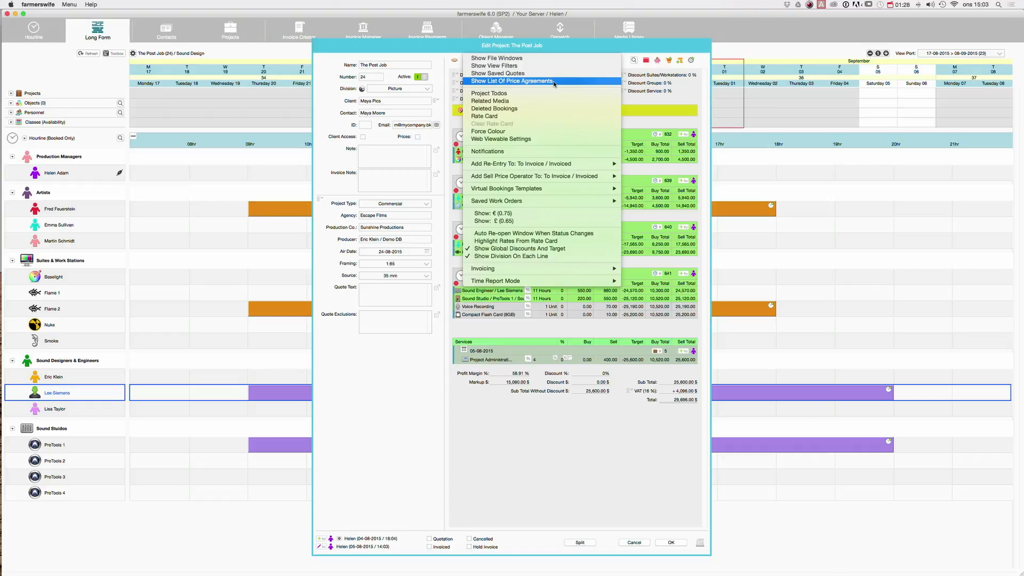
click(513, 81)
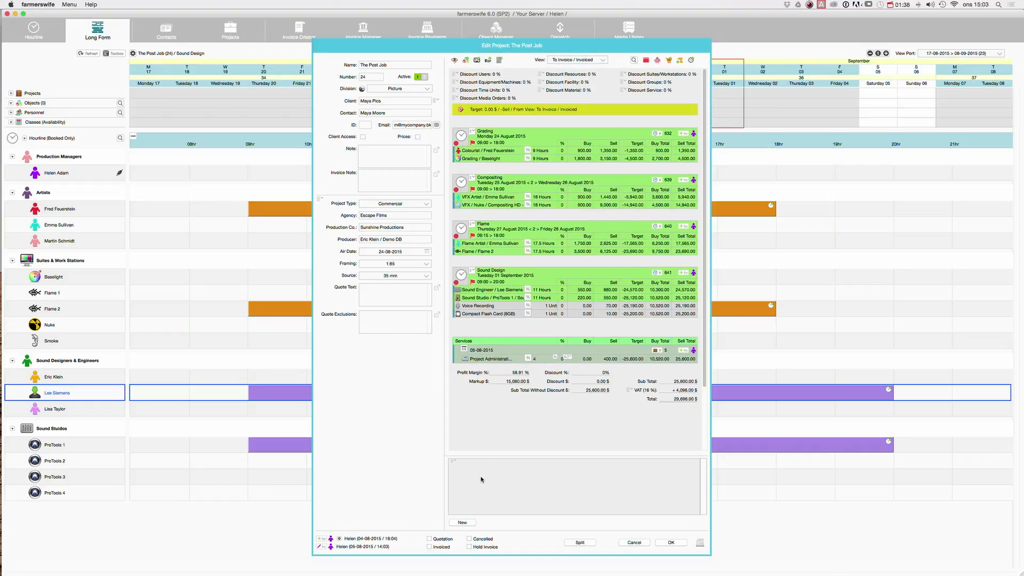
mouse_move(632, 518)
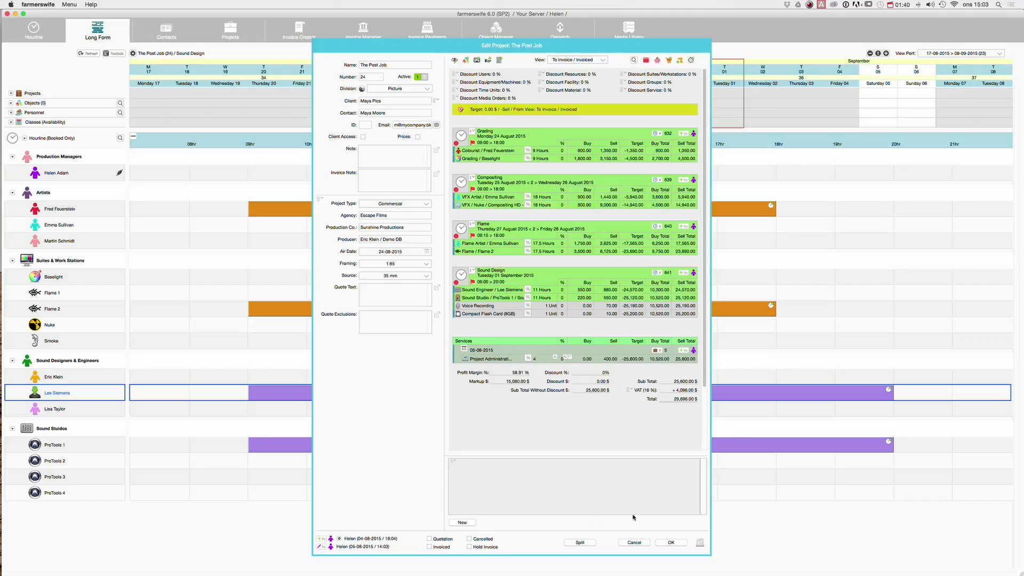
mouse_move(481, 473)
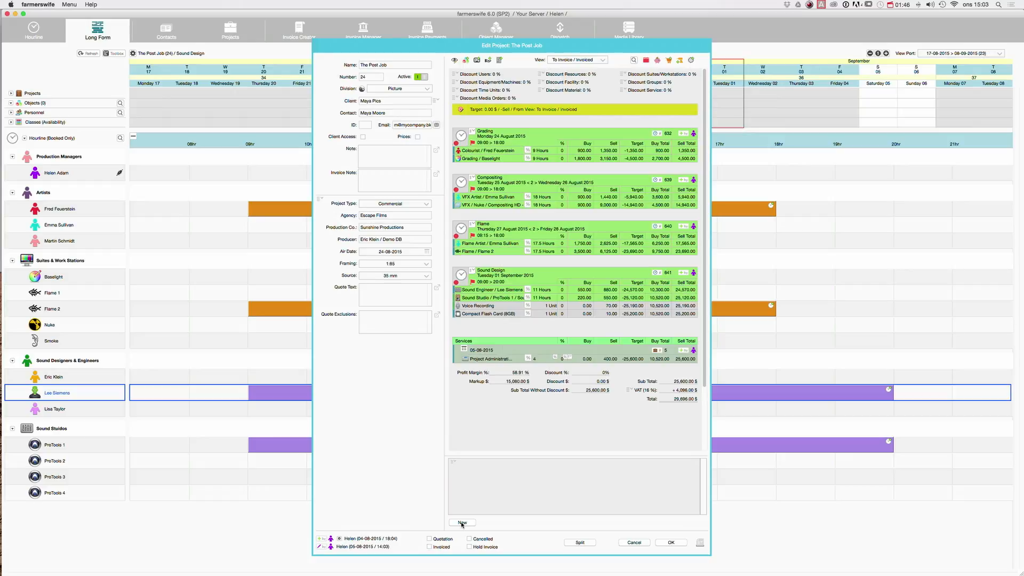
Create a price agreement 'Sound' at fixed price 1000.00 with a purple colour and save it.
click(462, 523)
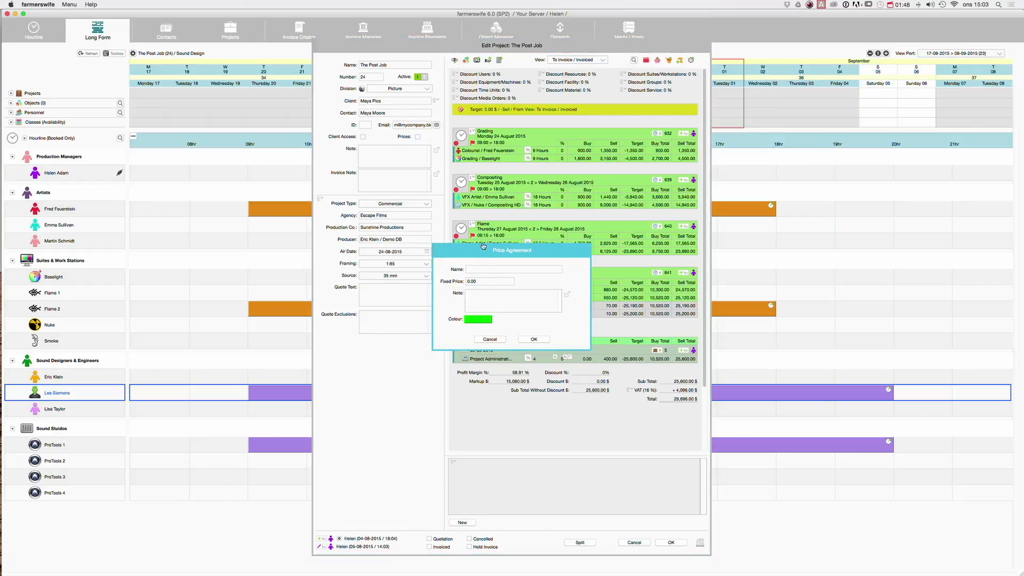
click(513, 269)
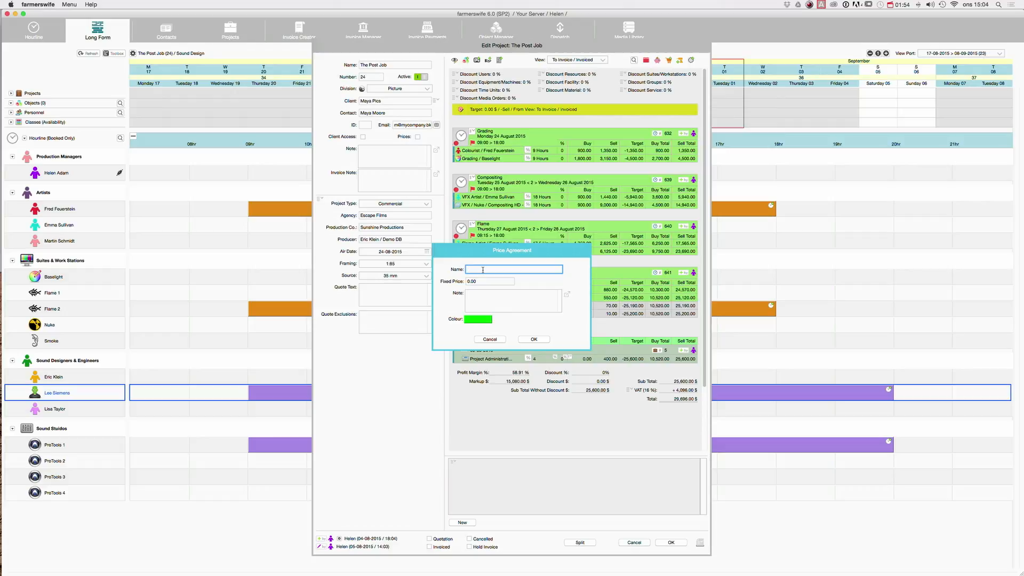
text(Sound)
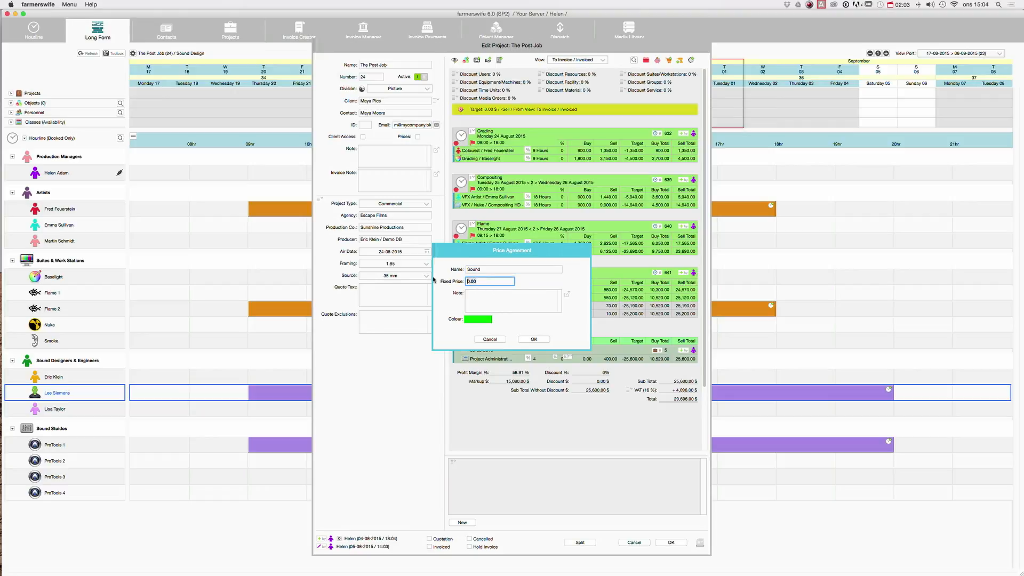
text(1000.00)
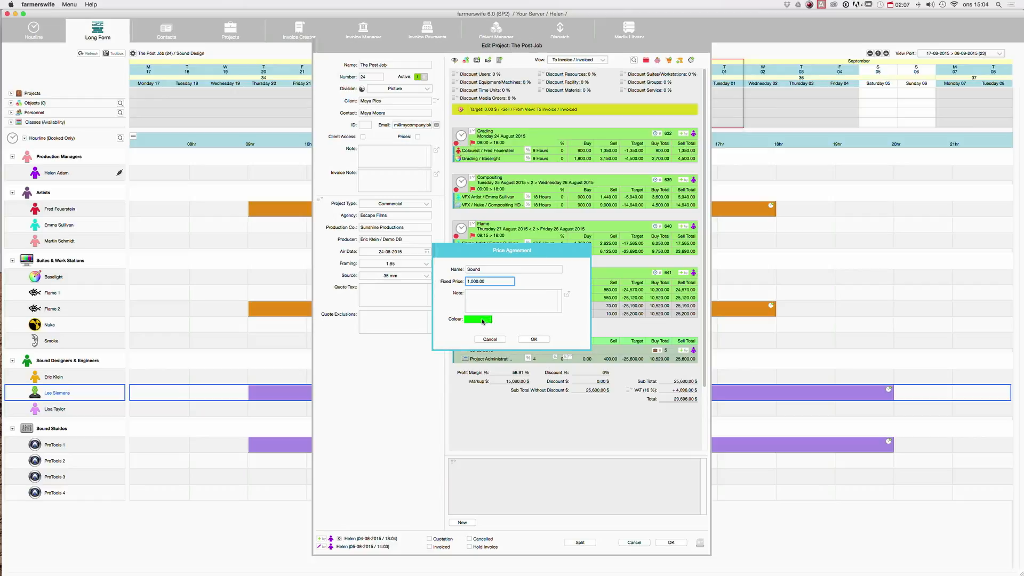
click(478, 319)
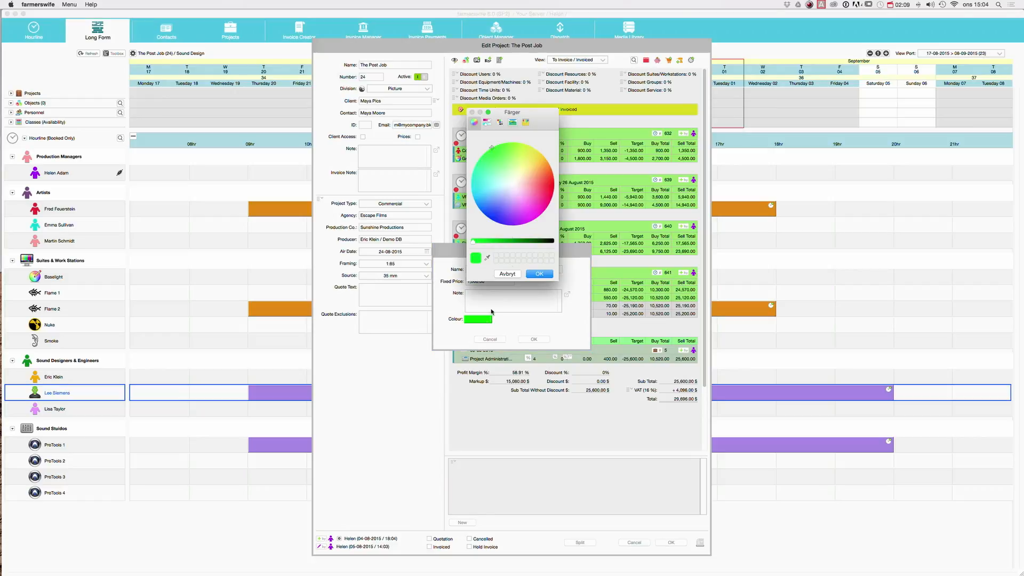
click(506, 203)
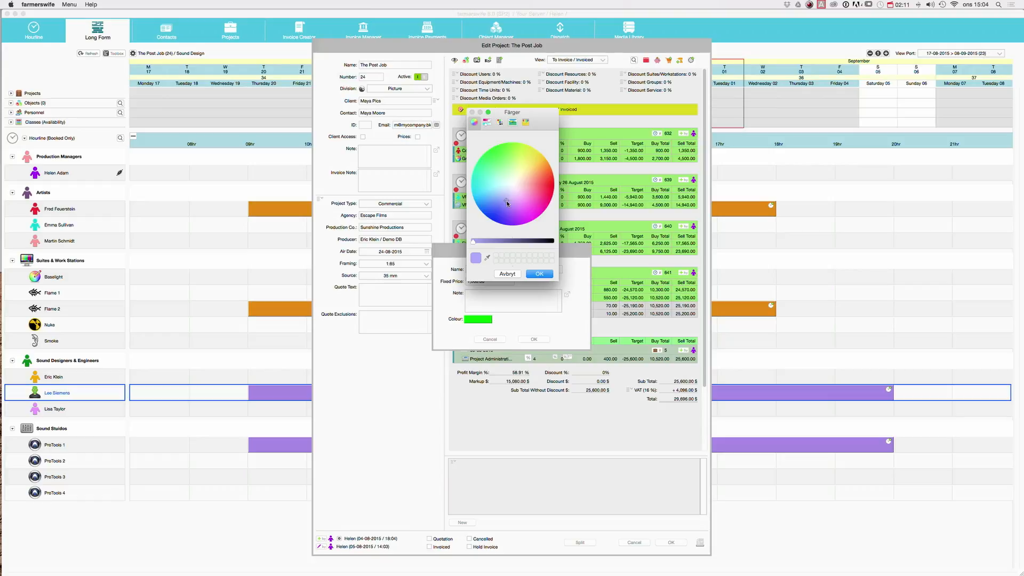
click(539, 274)
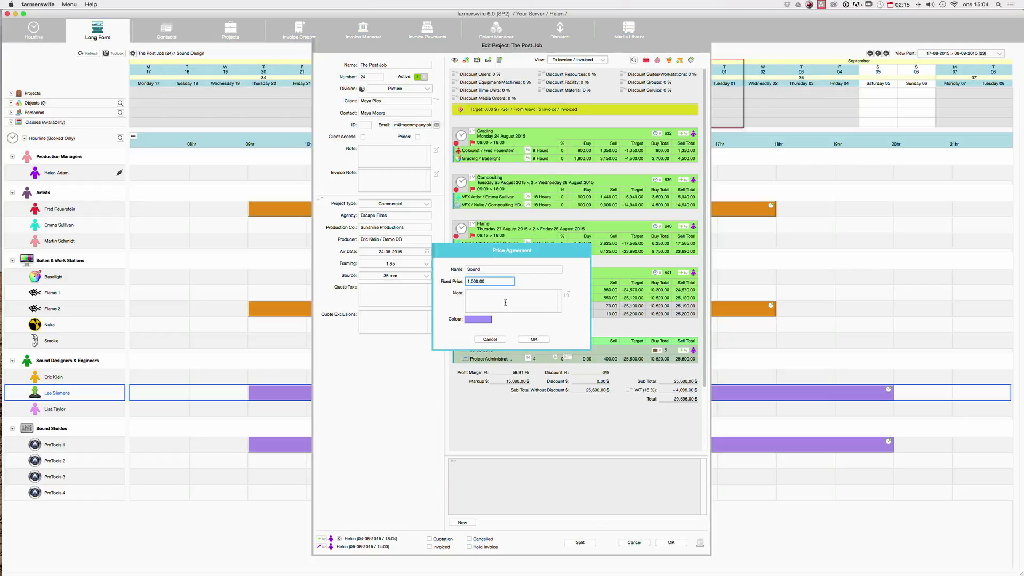
click(534, 339)
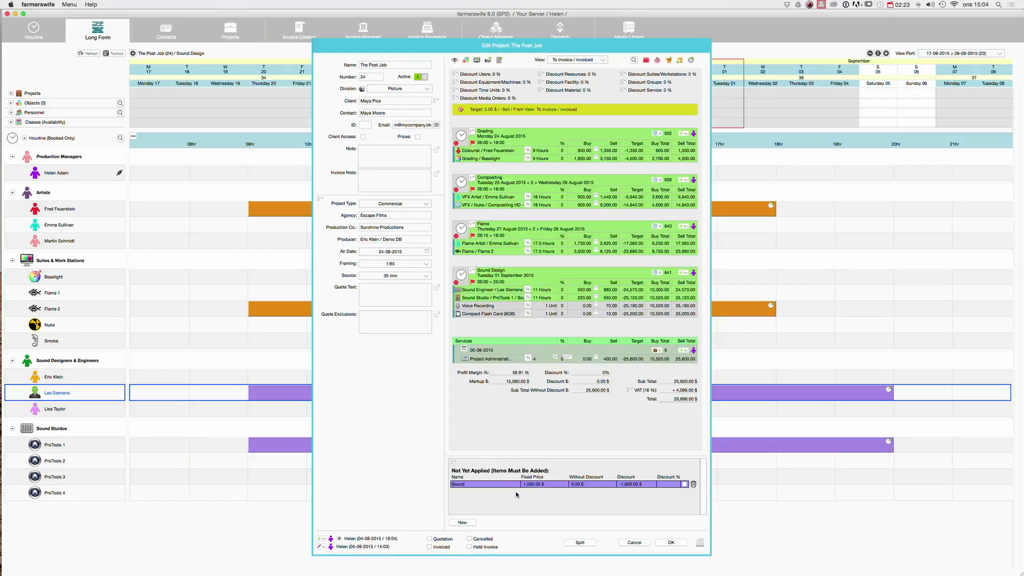
mouse_move(461, 516)
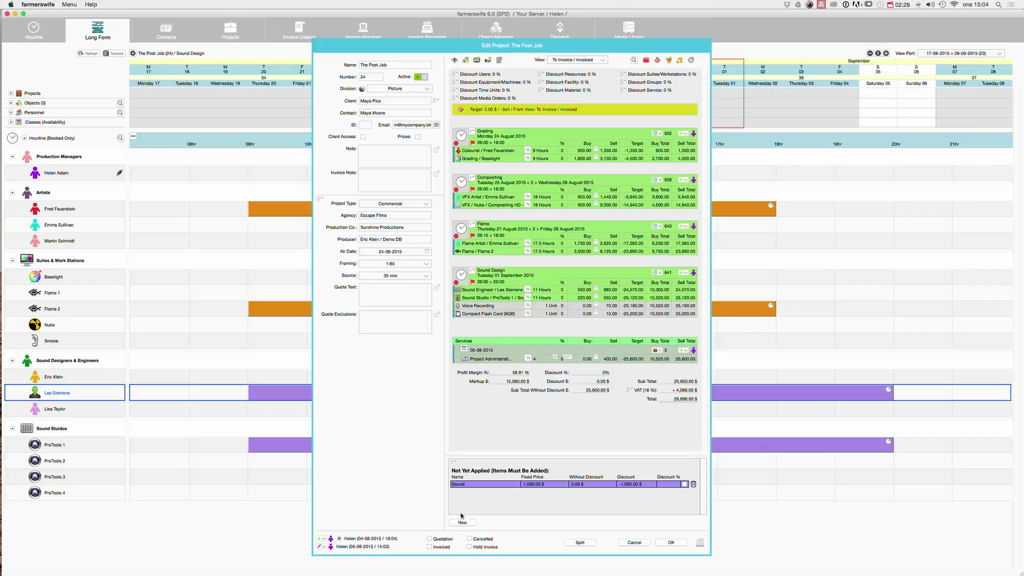
Create a second agreement 'Grade, VFX, Flame' at fixed price 20,000.00 with a pink colour.
click(462, 521)
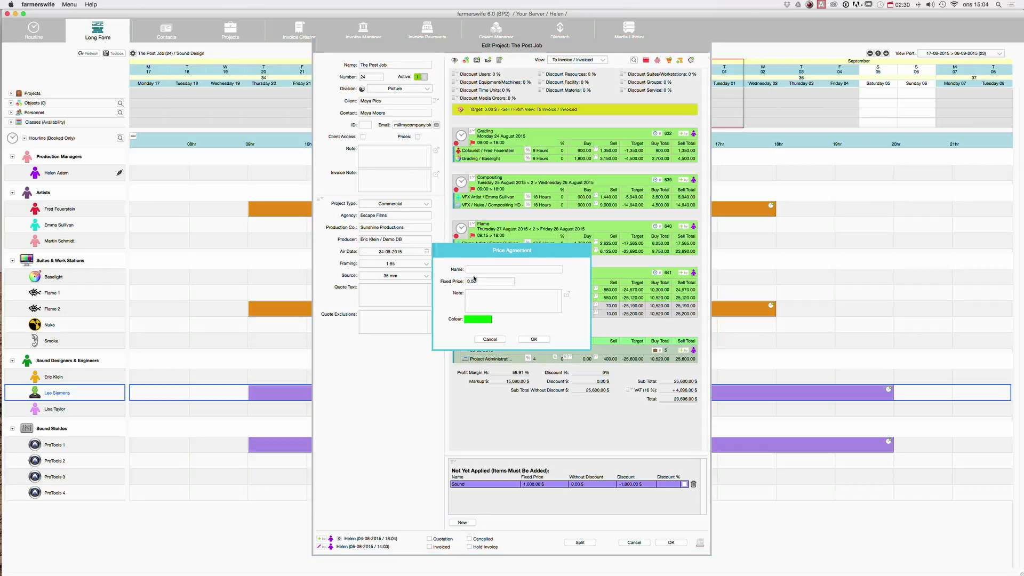
click(513, 269)
text(Grade, VFX,)
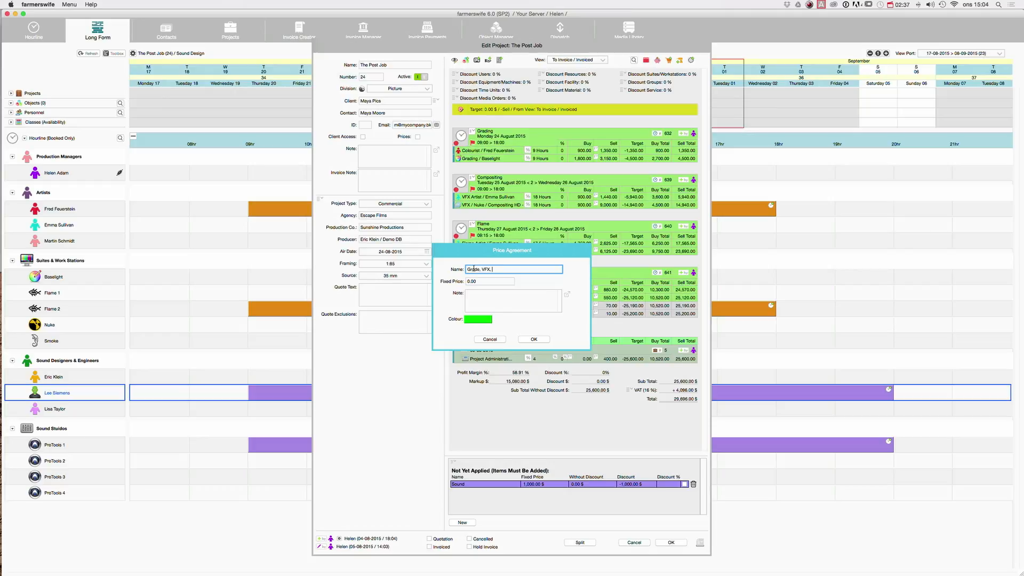
text(Flame)
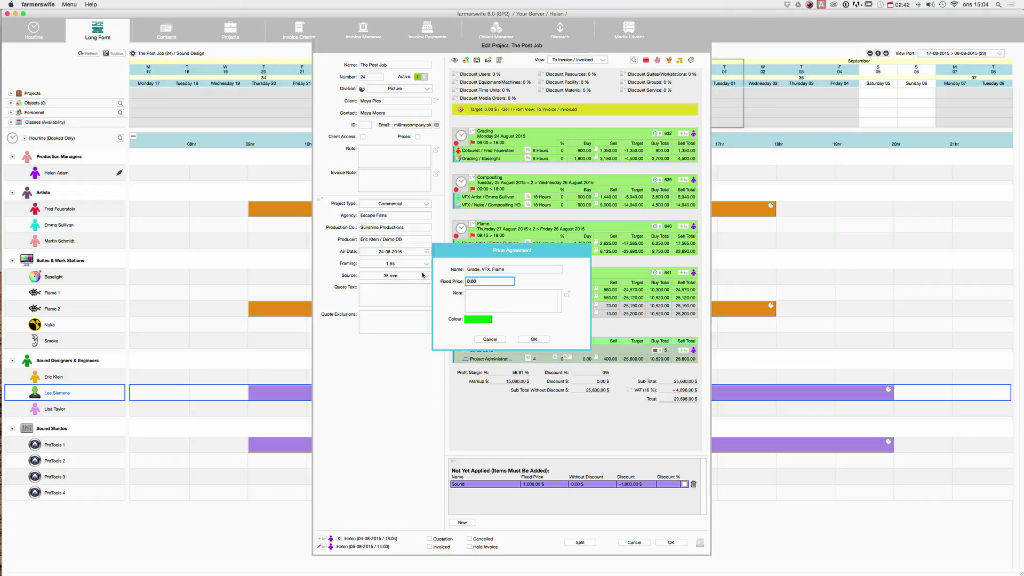
text(2.00)
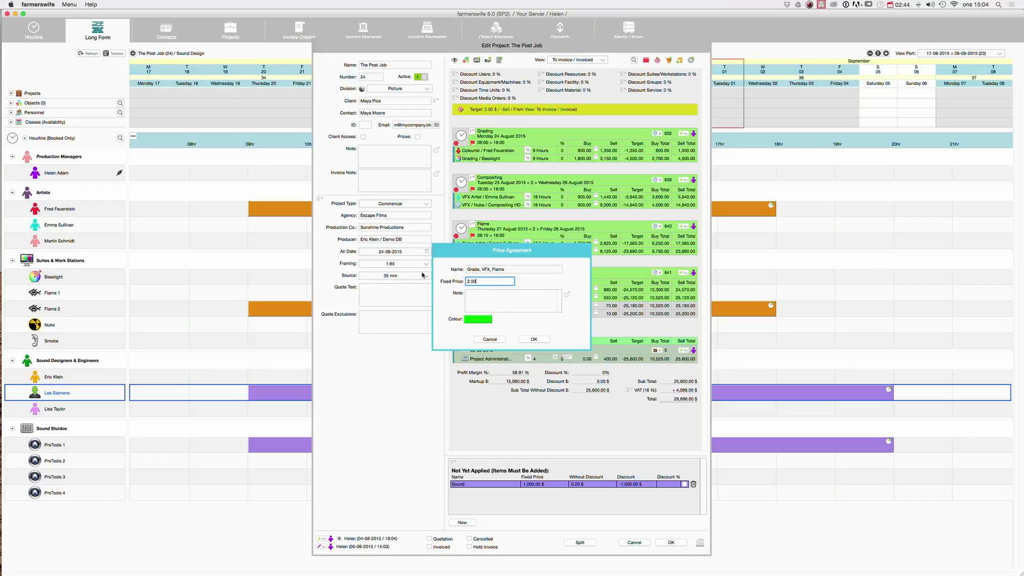
text(20,000.00)
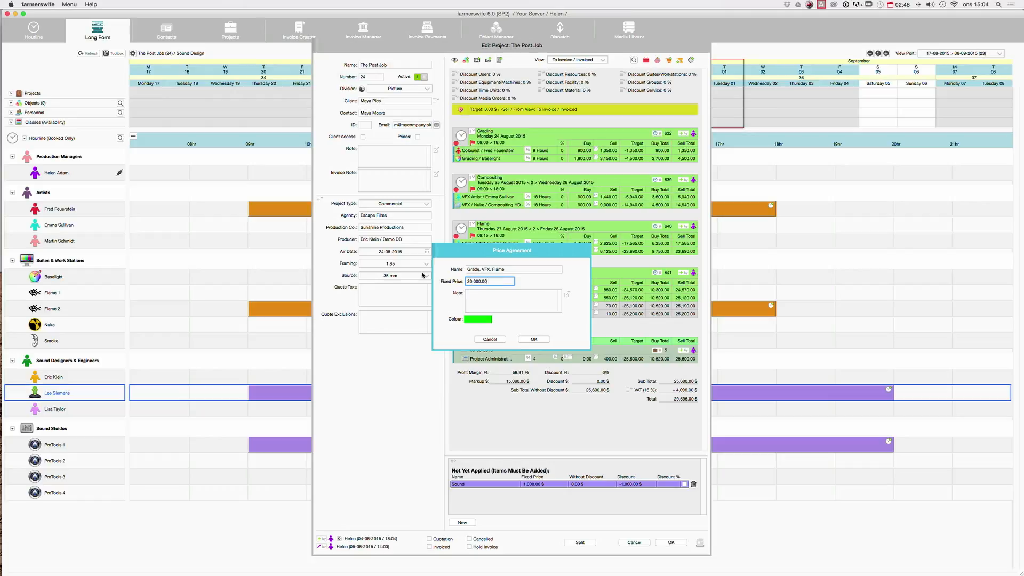
click(478, 319)
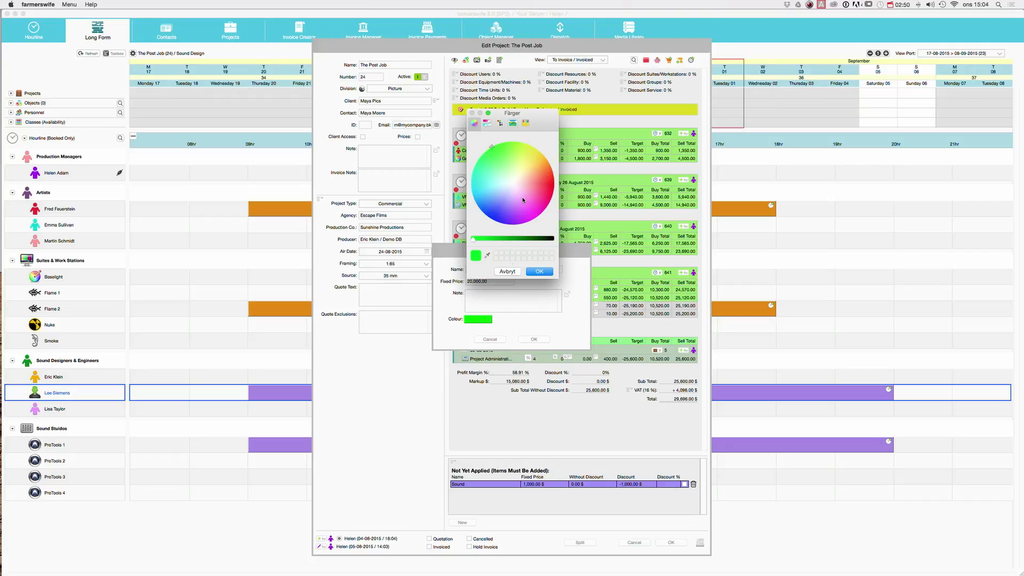
click(539, 271)
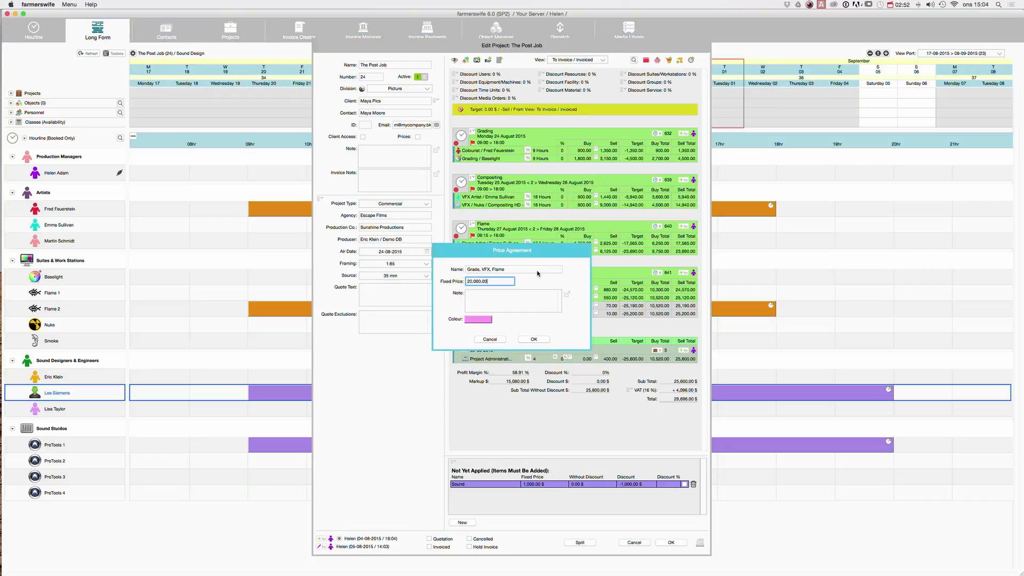
click(533, 339)
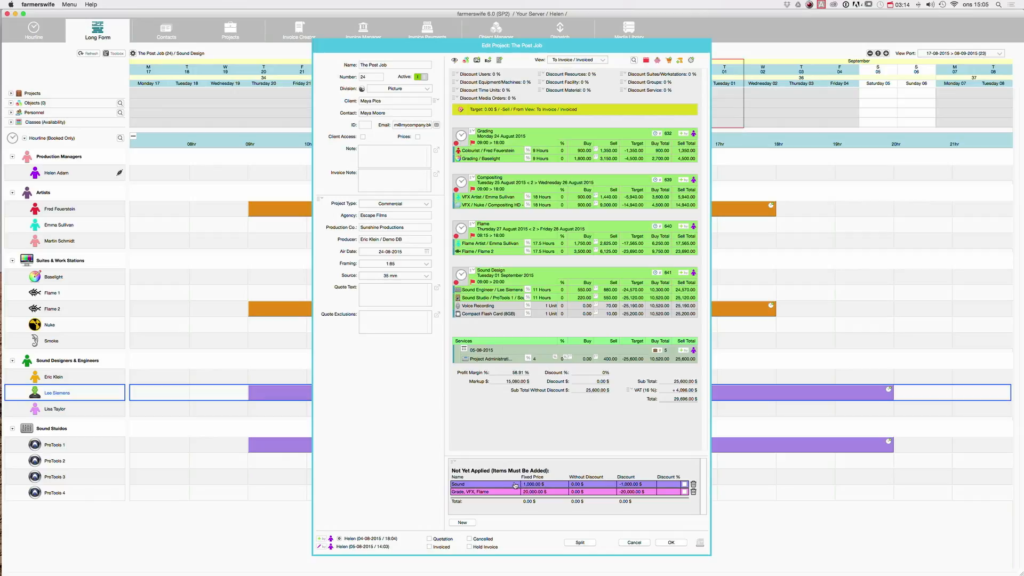
mouse_move(592, 290)
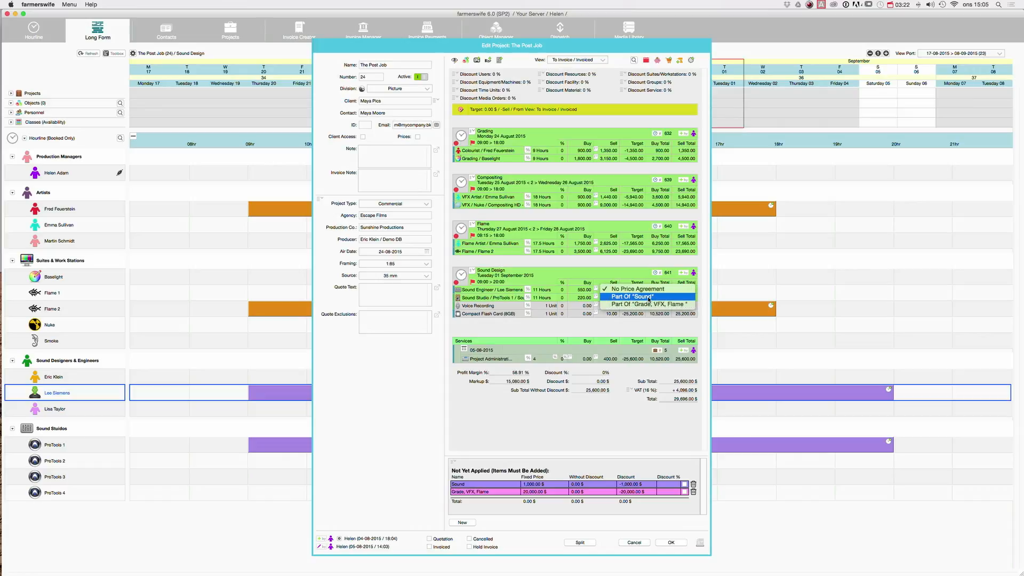
Assign Sound Engineer and Sound Studio lines to Sound, and Nuke compositing to Grade, VFX, Flame.
click(632, 297)
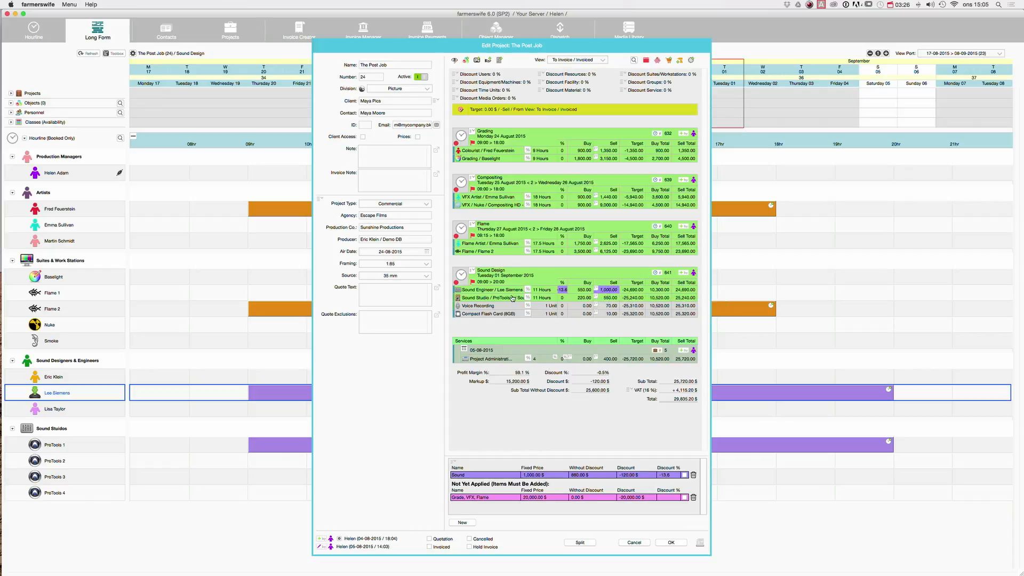
click(607, 297)
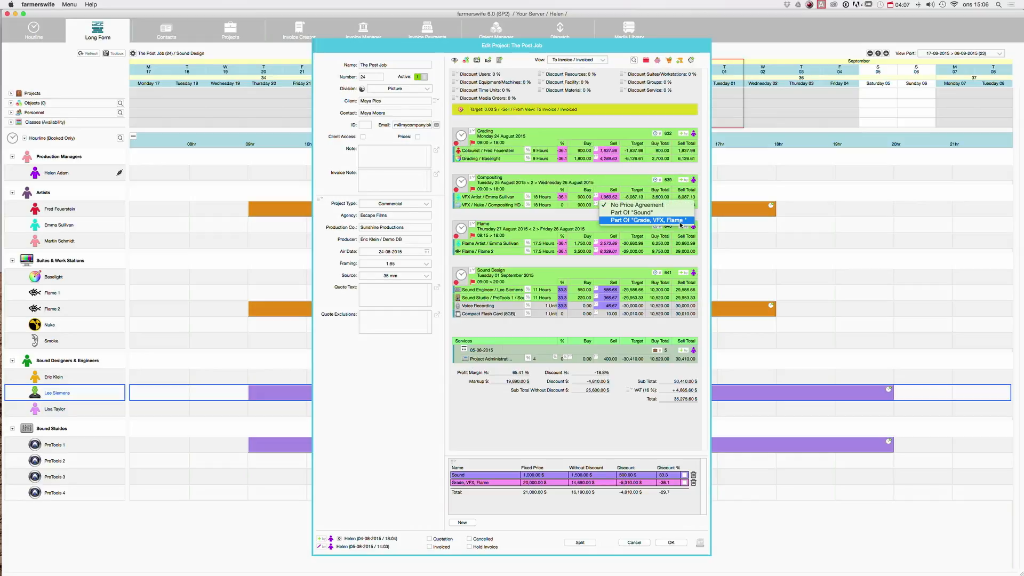
click(645, 220)
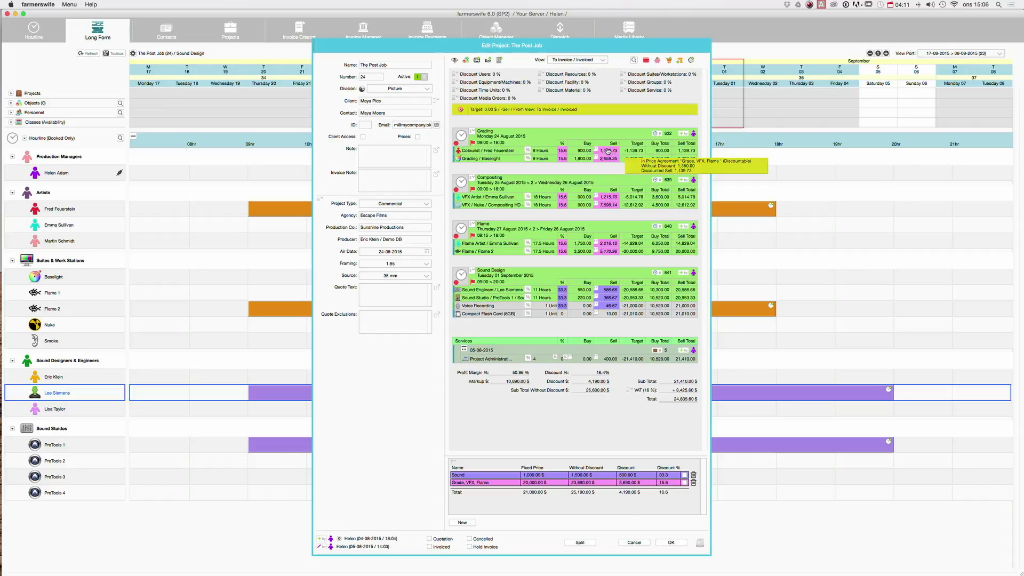
mouse_move(659, 127)
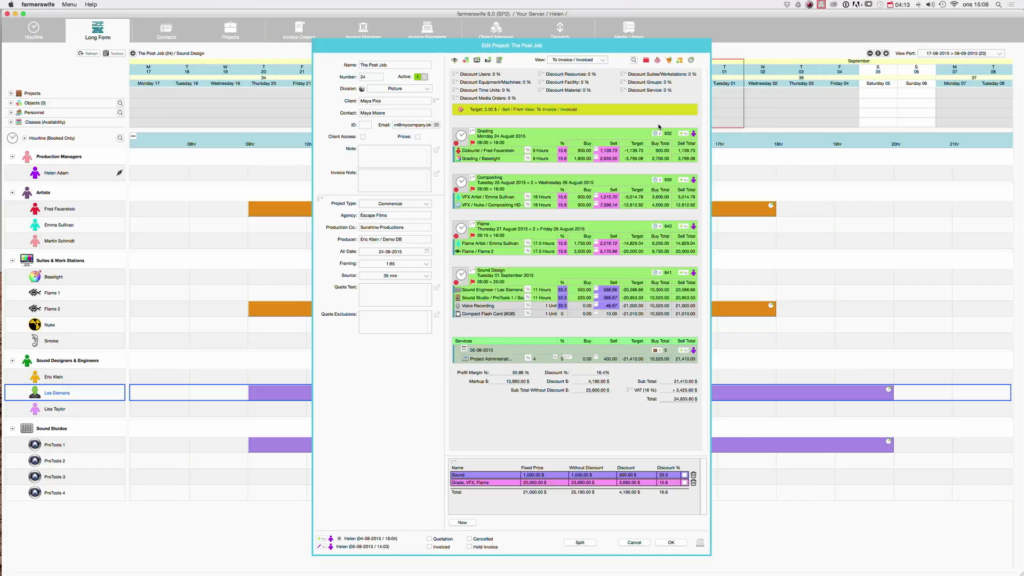
mouse_move(629, 133)
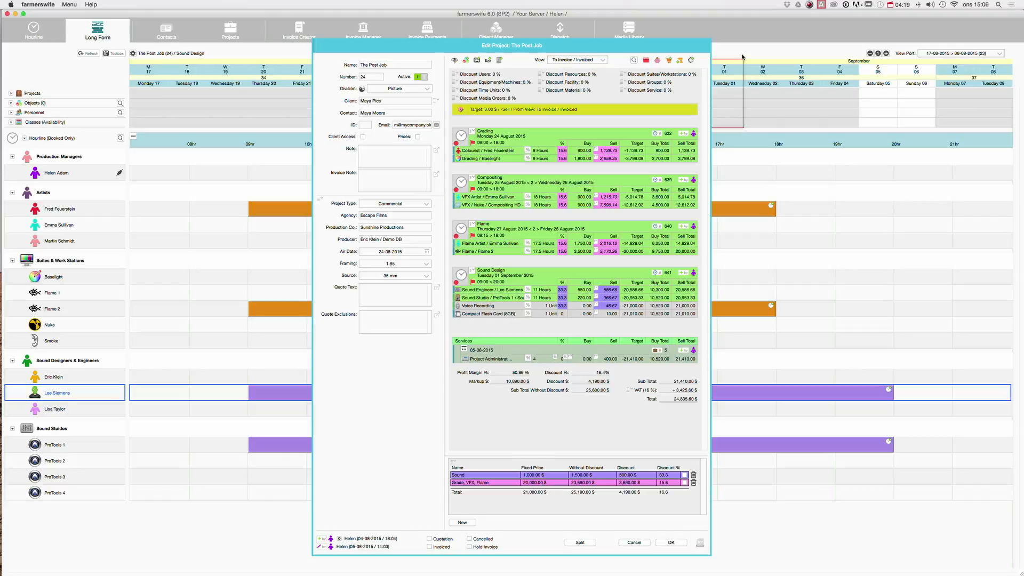
mouse_move(566, 159)
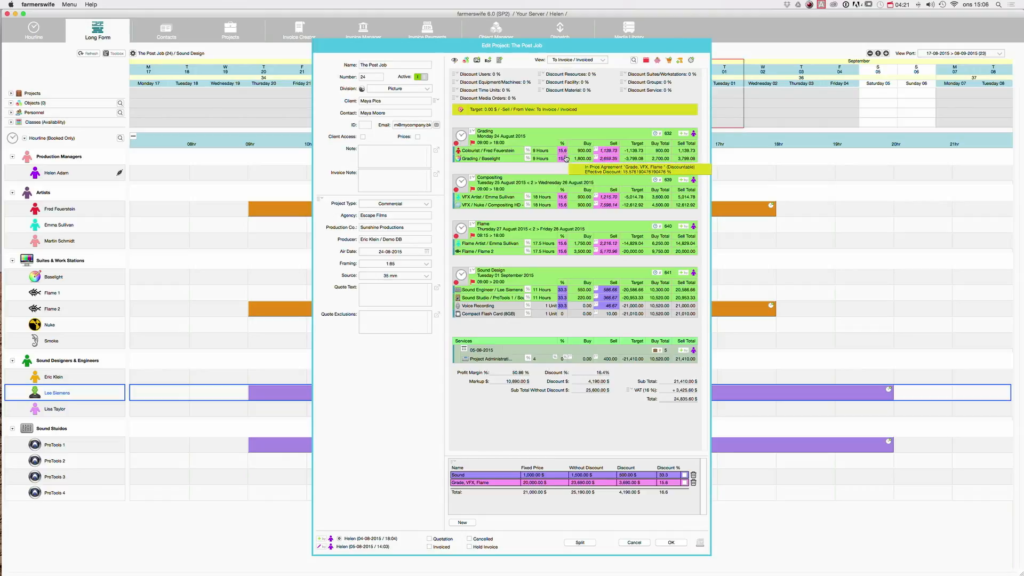
mouse_move(565, 213)
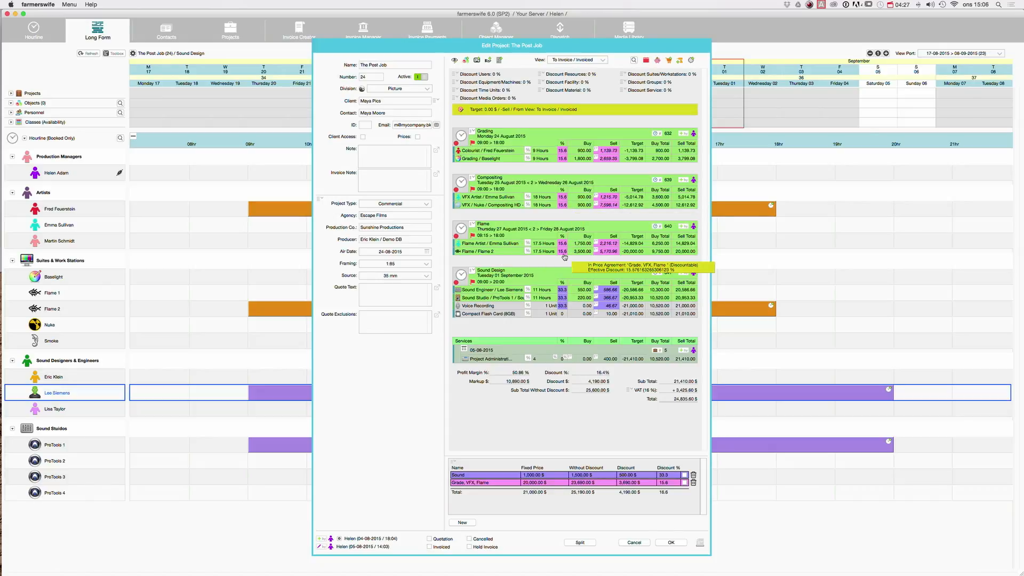
mouse_move(578, 181)
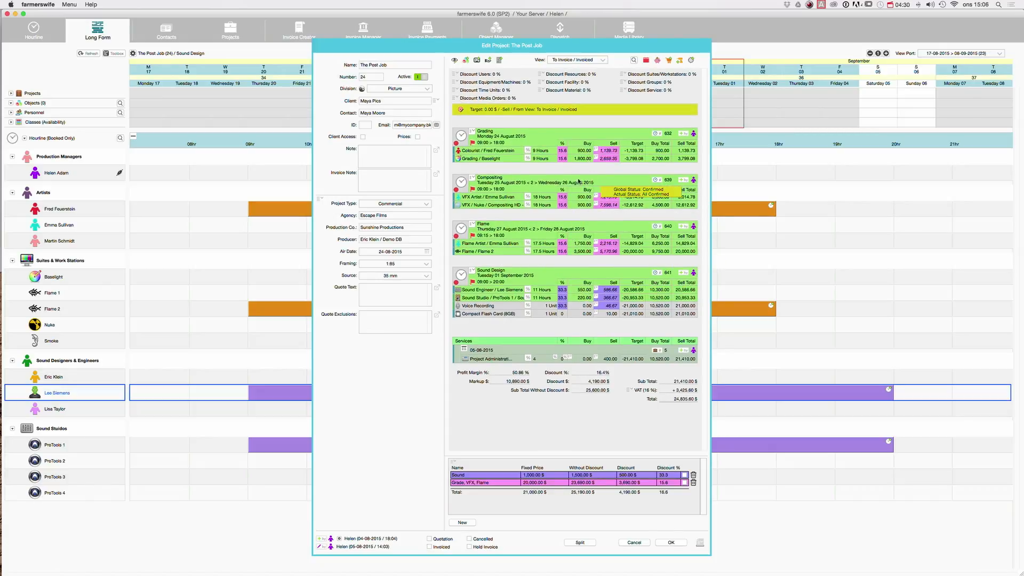